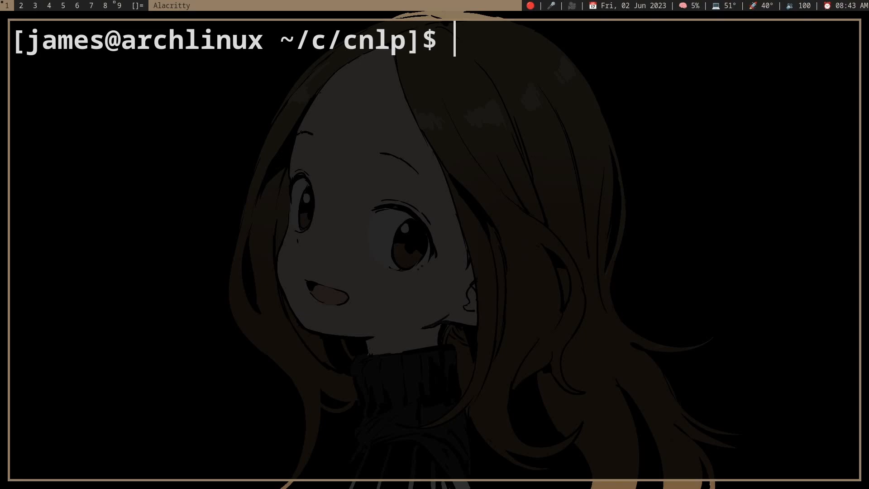
Step: Launch the correction program from ~/c/cnlp and enter the test word 'hambarg'
type("./c")
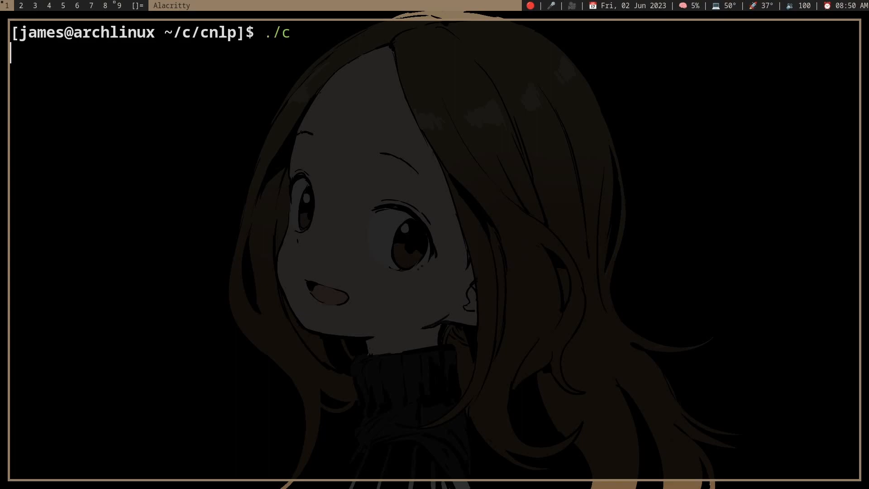
type("hambarg")
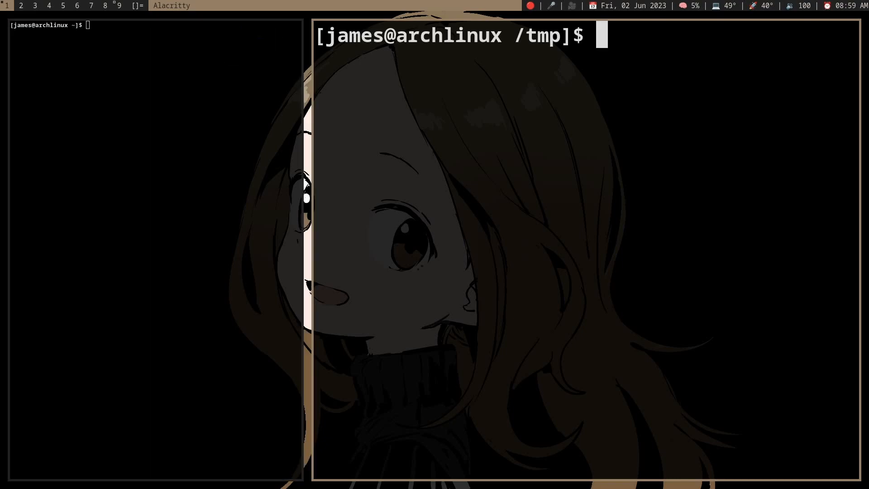
Step: From the /tmp shell, echo 'hamburg' into the fifo and read it with cat fifo
type("echo hamburg > fifo")
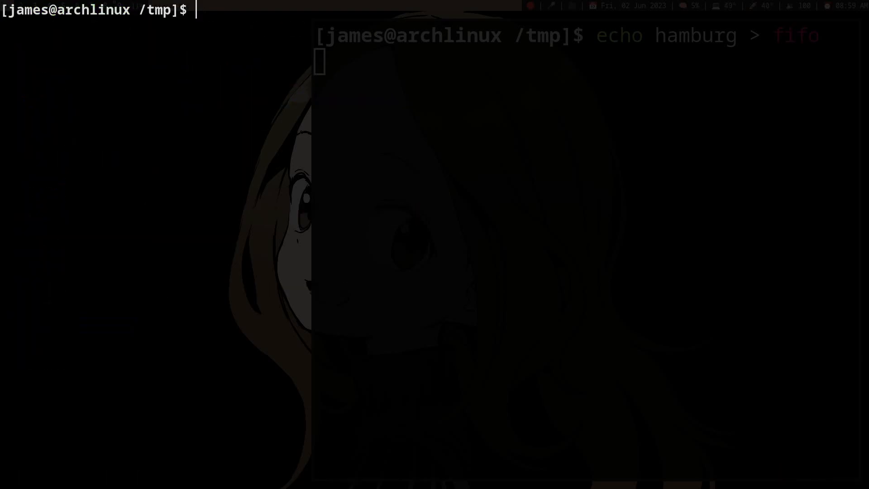
type("cat fifo")
left_click(587, 63)
type("echo hamburg |")
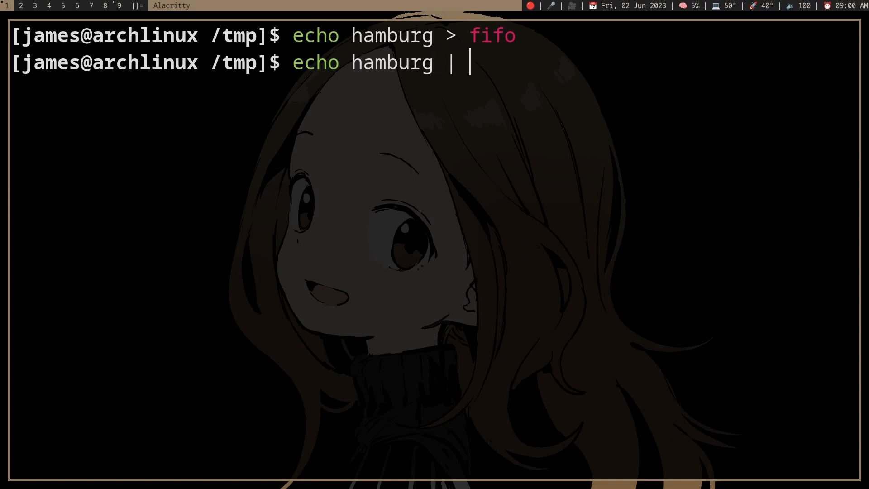
Step: Pipe hamburg-wegweg through cut -d'-' -f2 to print 'wegweg'
type("cut -d''")
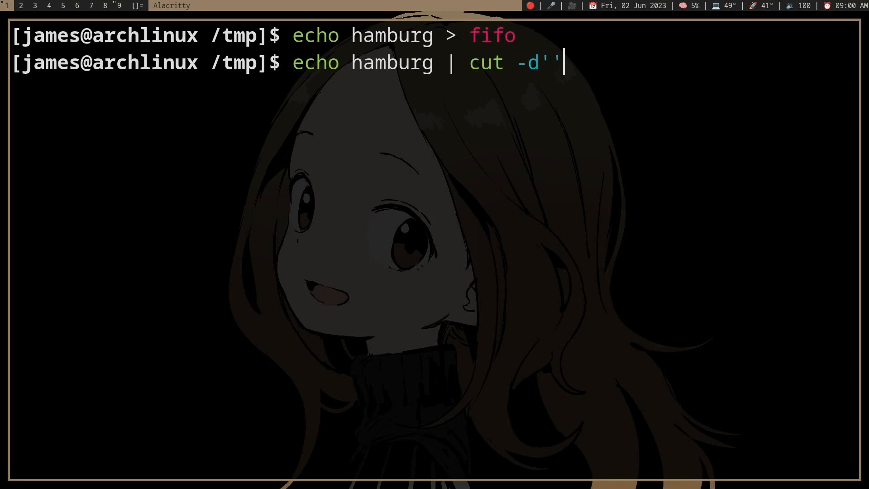
type("-")
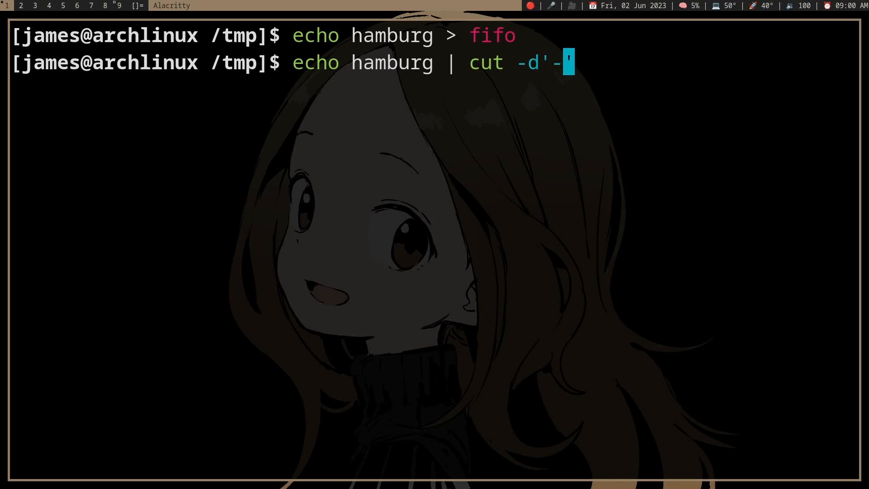
type("-f2")
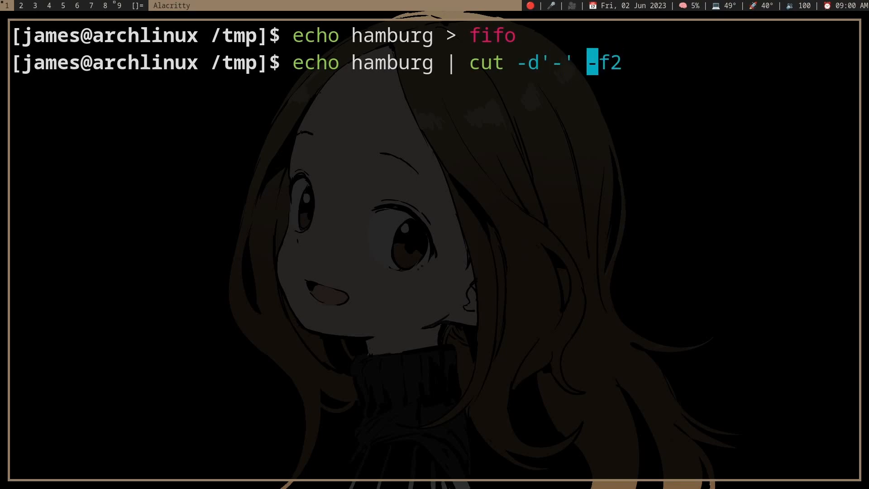
type("-wegw")
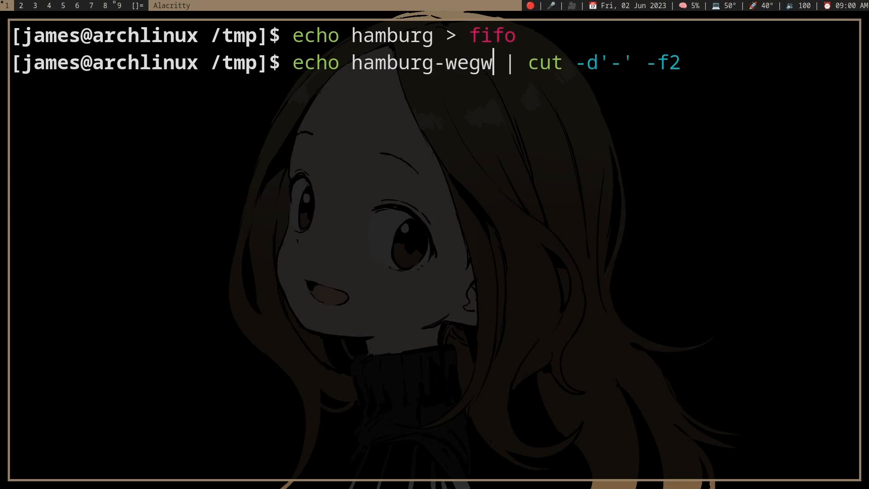
type("eg")
key("Return")
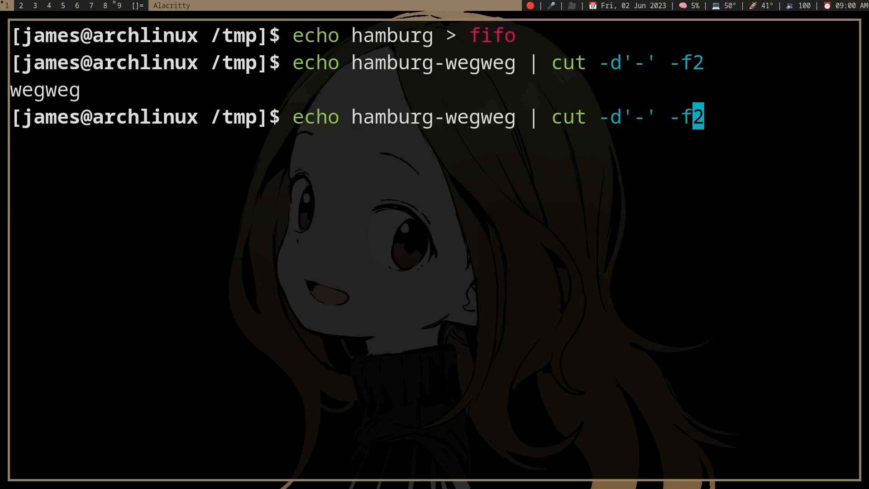
Step: Select text by dragging and double-clicking in the correct.c view
left_click_drag(292, 116, 515, 117)
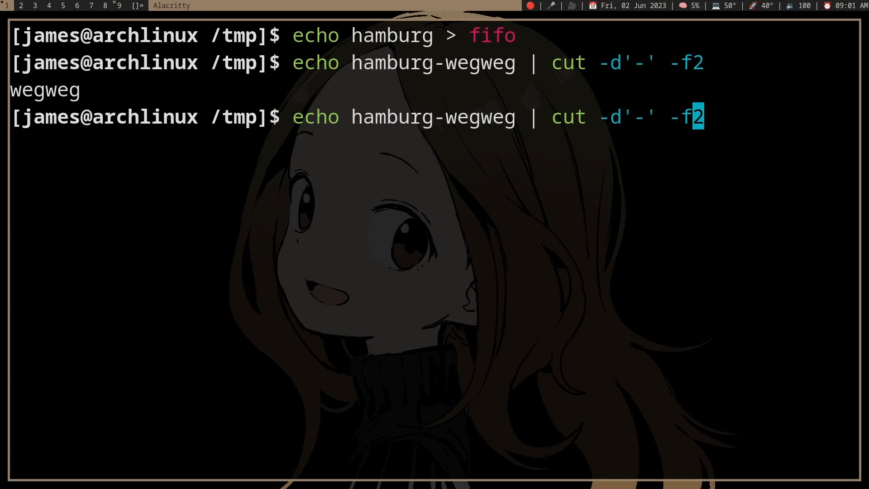
left_click_drag(293, 116, 515, 117)
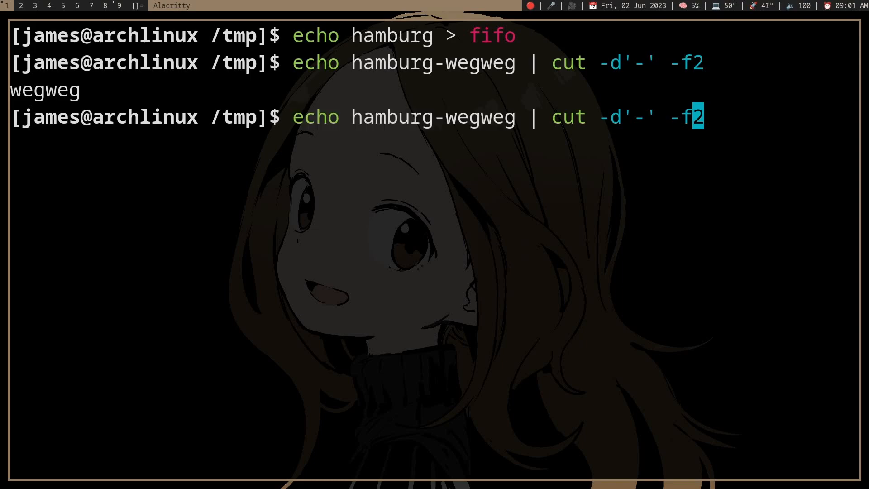
double_click(567, 117)
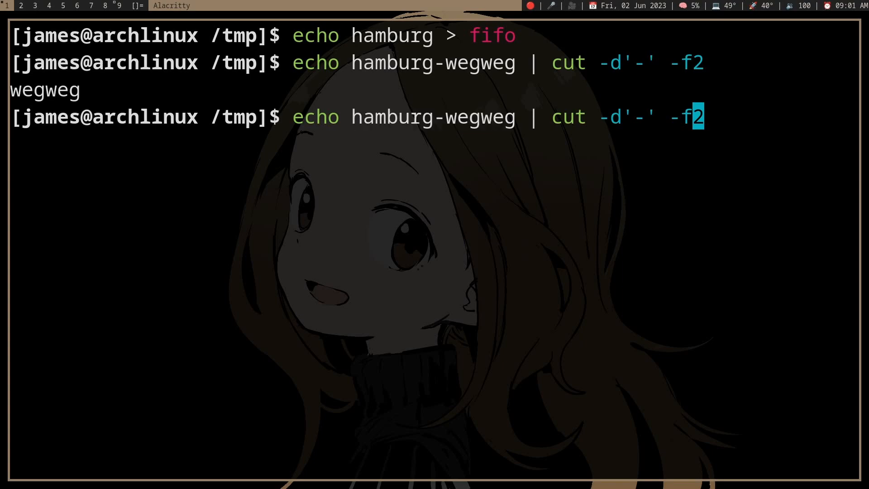
double_click(391, 35)
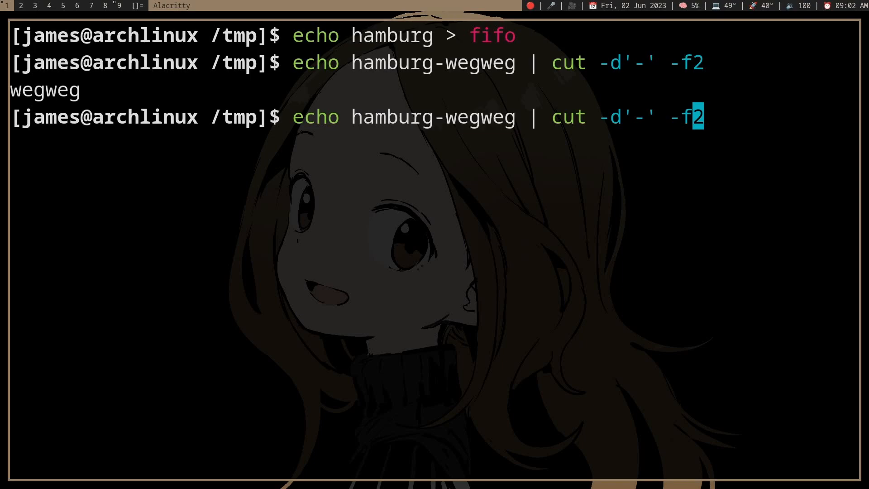
double_click(433, 117)
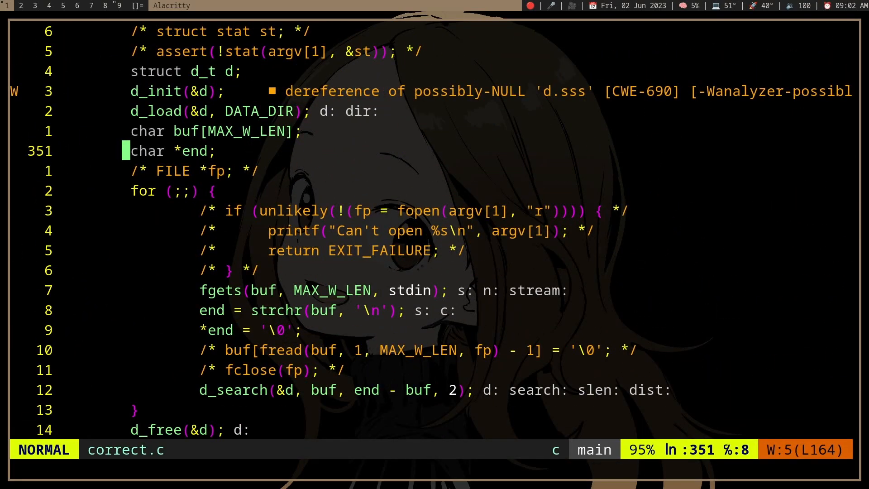
Step: Uncomment the argv check, stat assert, FILE *fp, fopen and fclose lines, then save
key("j")
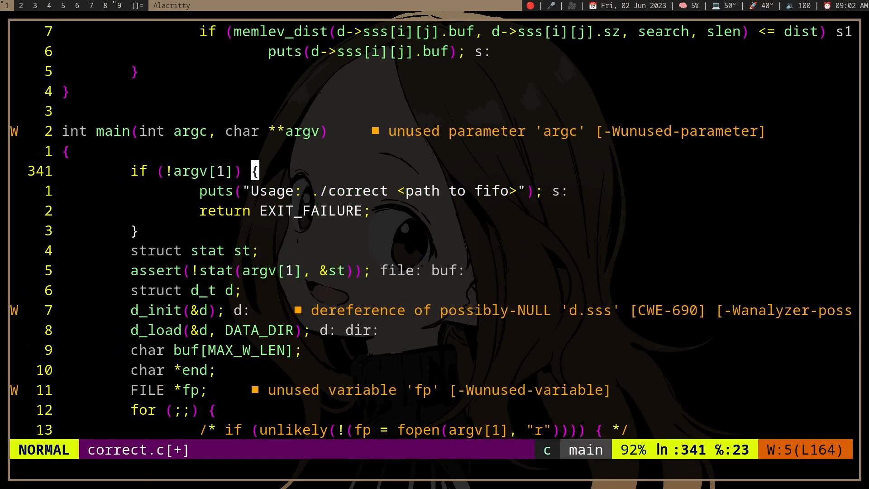
scroll("down", 3)
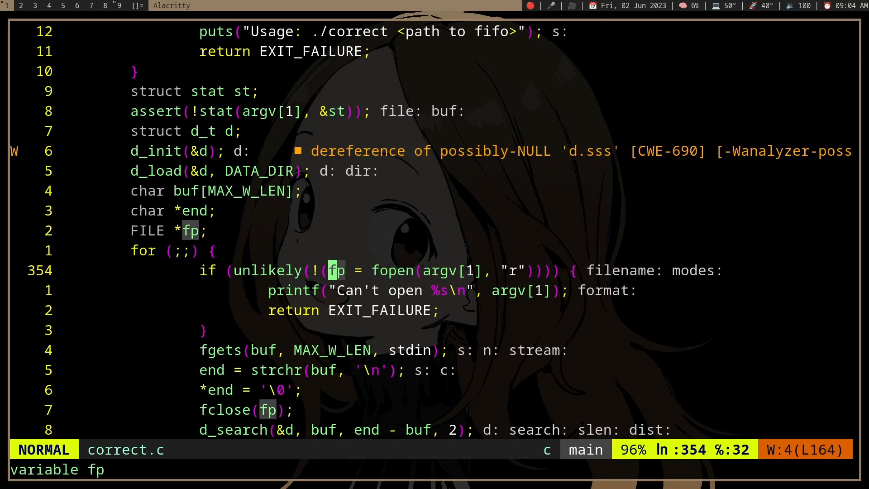
key("v")
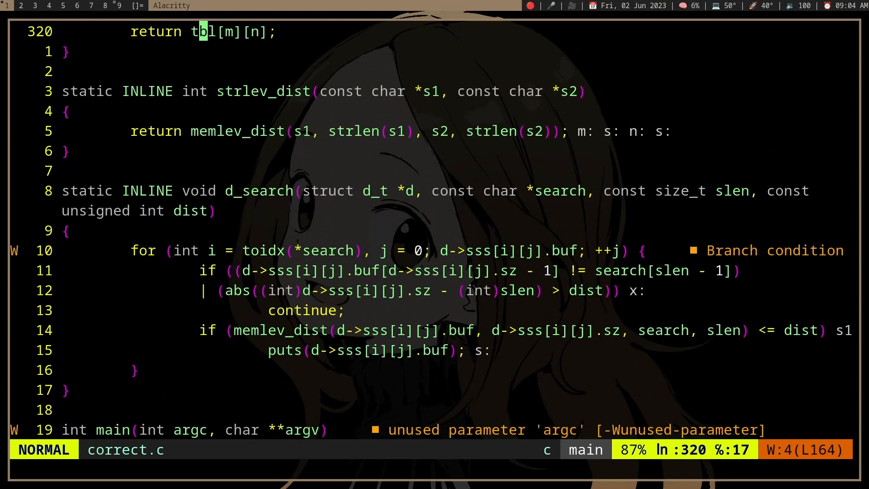
Step: In d_search, add fwrite(d->sss[i][j].buf, 1, d->sss[i][j].sz, fp) replacing puts, and start a const parameter
type("/d_s")
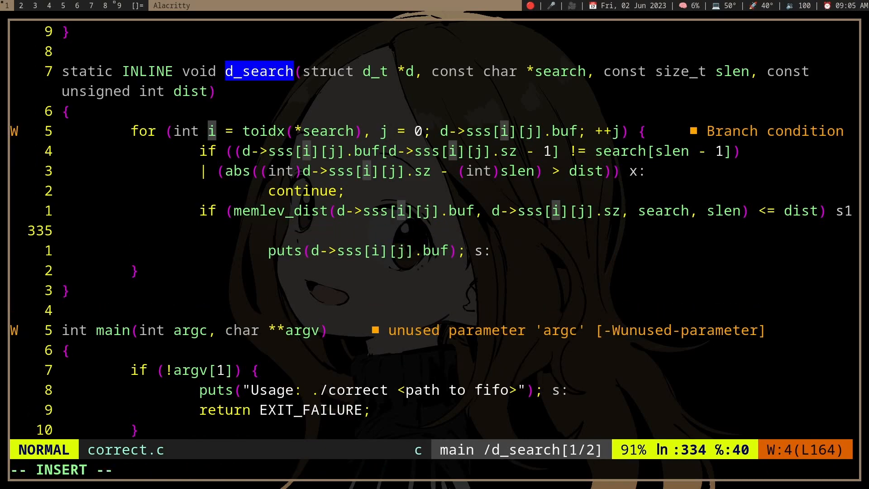
type("fwrite(")
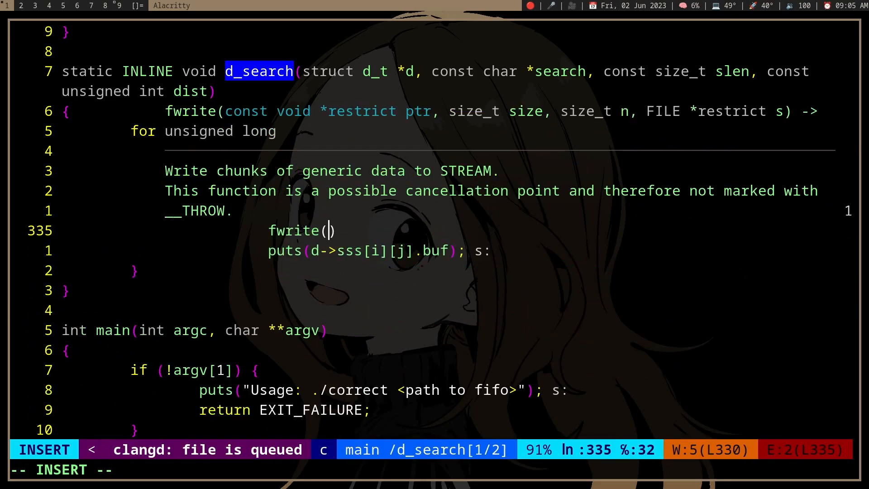
type("d->sss[i")
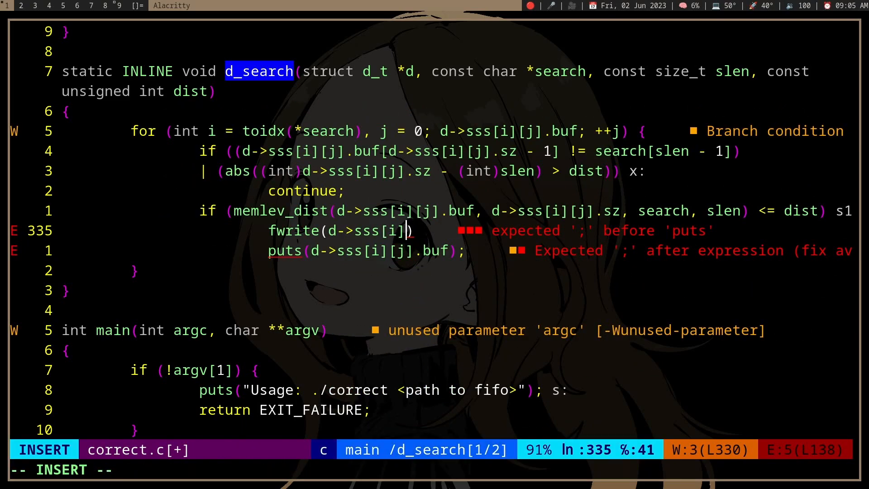
type("[j].buf,")
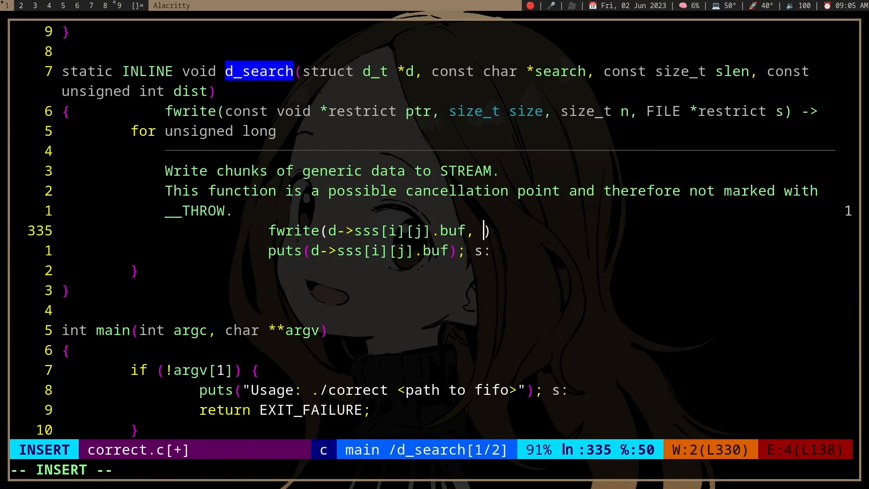
key("Escape")
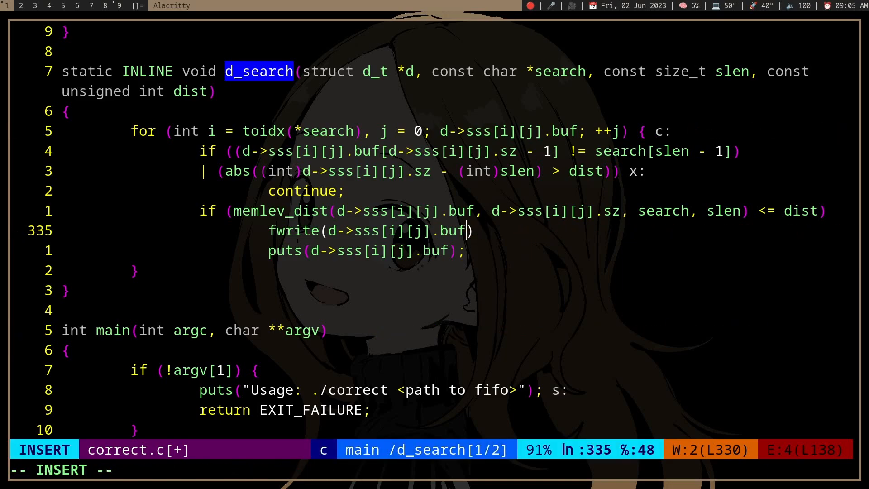
type(", 1, d->sss[i][j].sz, fp")
left_click(437, 80)
type(", const ")
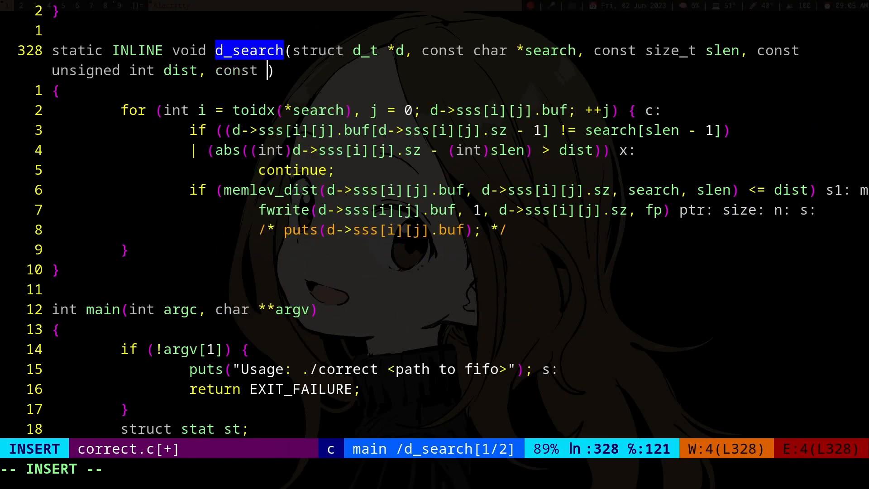
Step: Quit Vim, compile correct.c with gcc into c, and type ./c /tmp/
type("F")
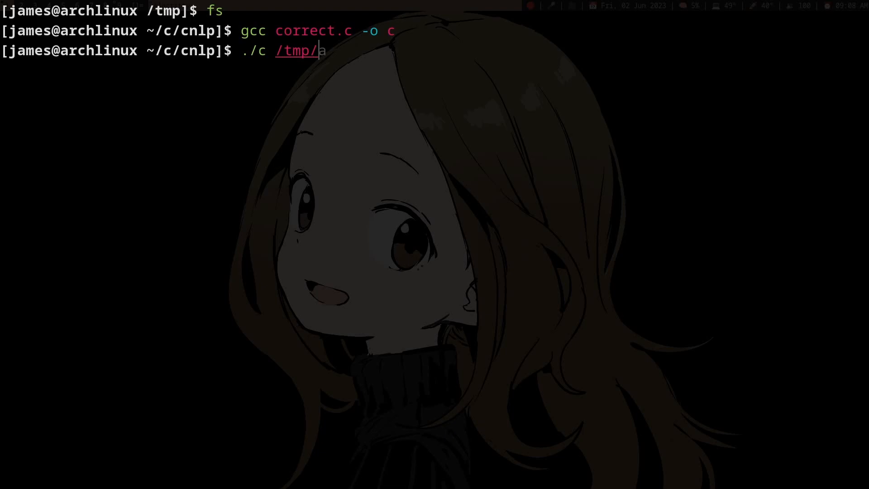
Step: Run ./c /tmp/fifo, then in the /tmp shell run the hamburg-wegweg cut pipeline and cat fifo
type("fifo")
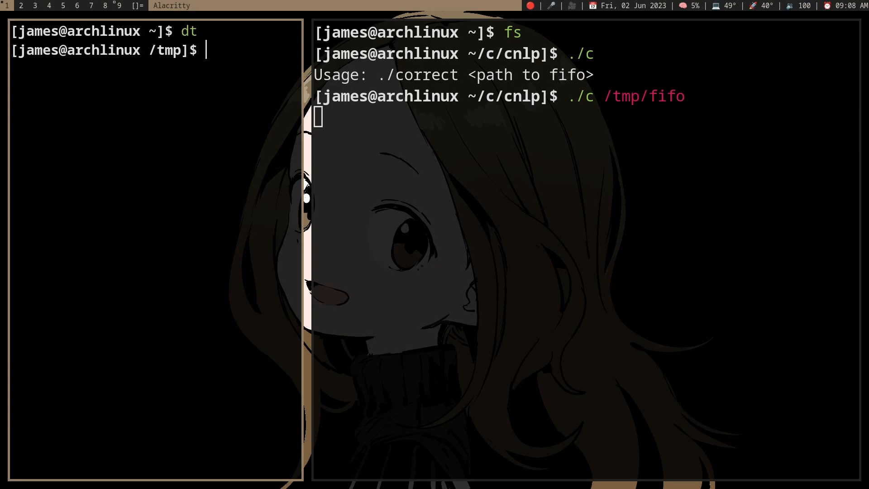
type("echo hamburg-wegweg | cut -d'-' -f2")
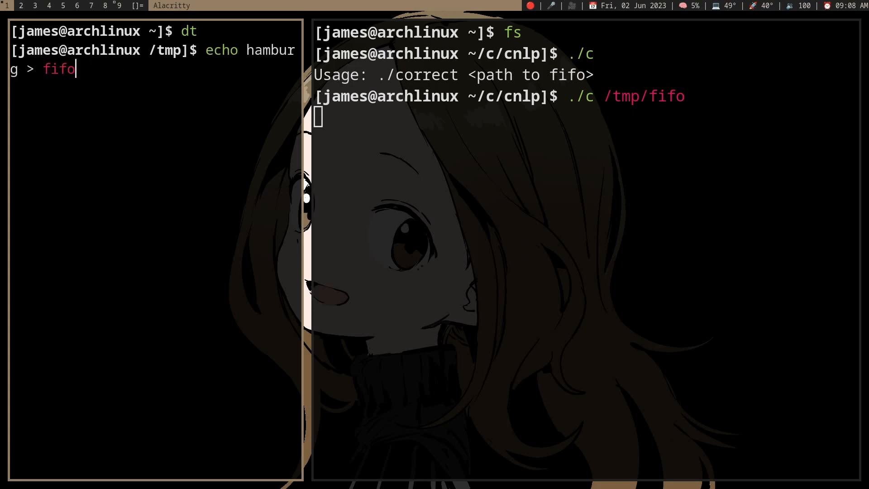
type("cat fifo")
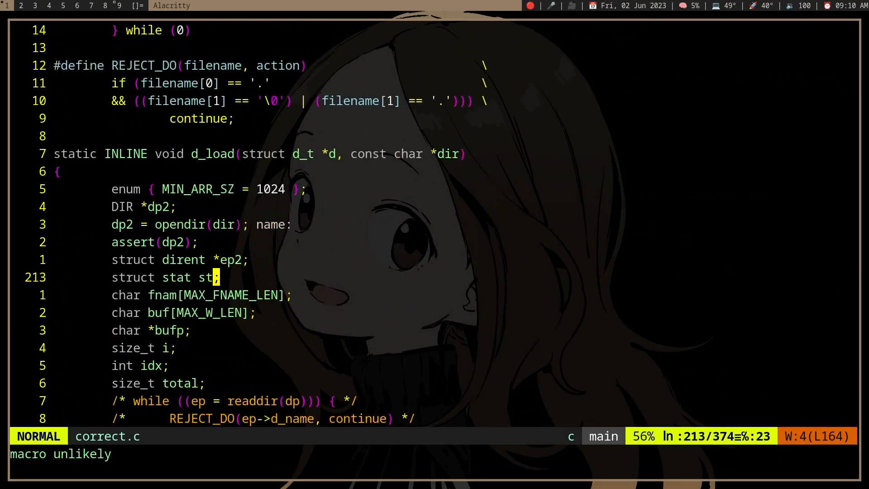
Step: Scroll through d_load, d_free and memlev_dist in correct.c, then search for d_search
scroll("down", 3)
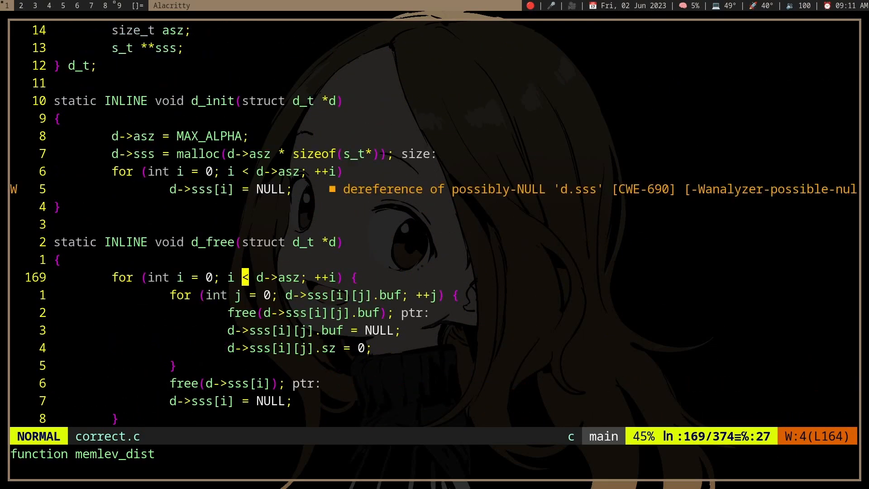
scroll("down", 3)
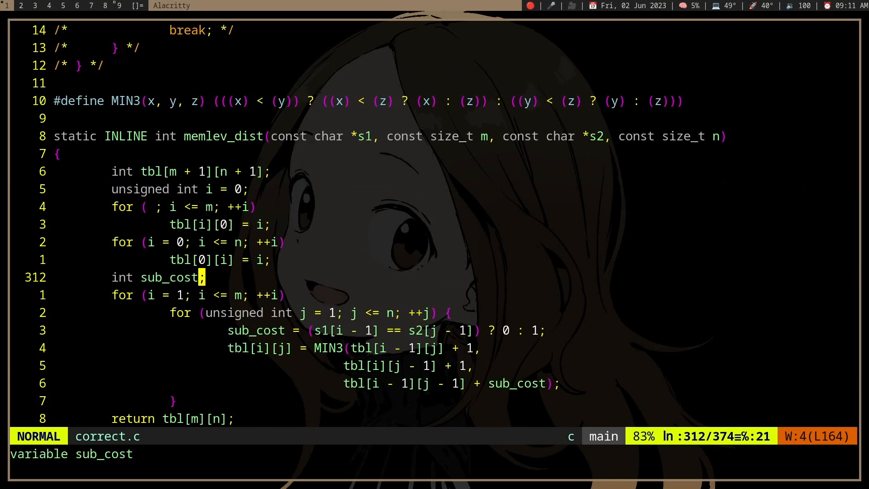
type("/d_sear")
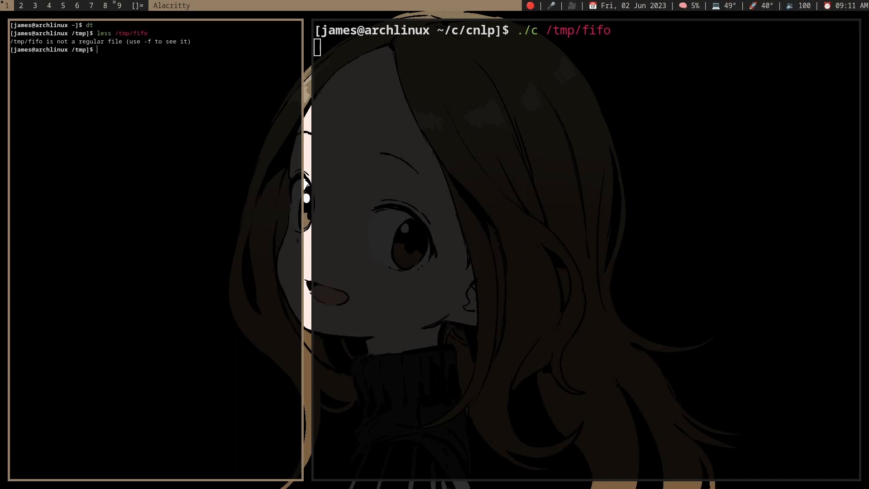
Step: Echo 'hamburg' into the fifo again and type cat fifo to read the reply
type("echo hamburg > fifo")
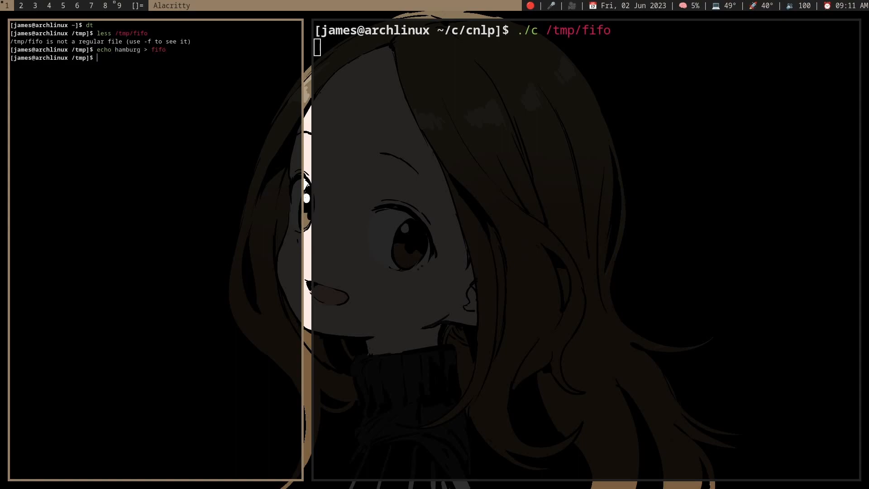
type("cat fifo")
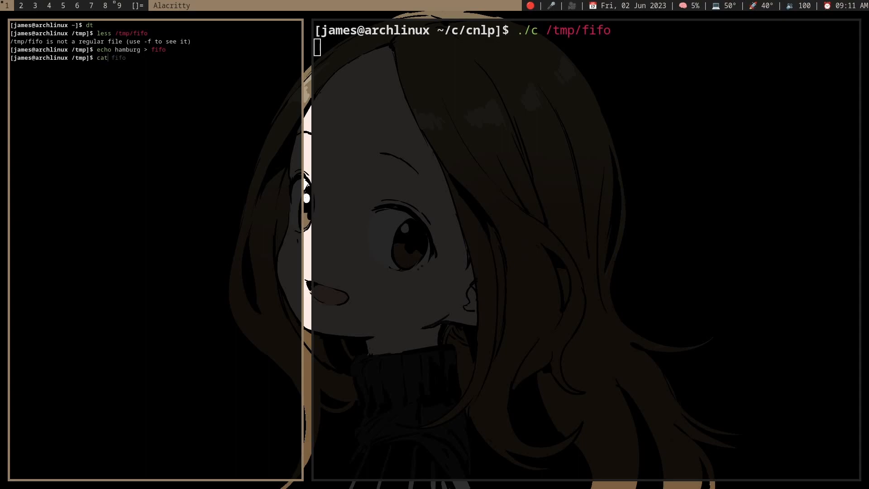